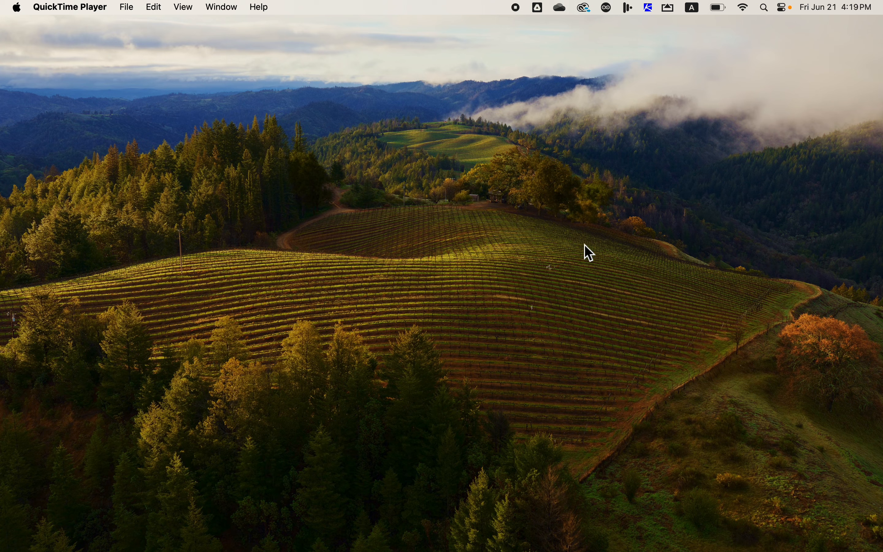
mouse_move(694, 23)
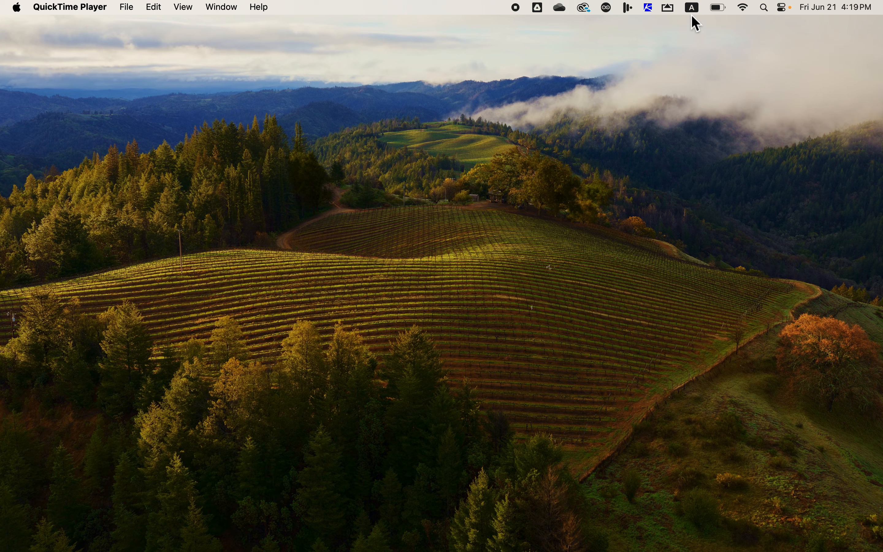
Reveal the input source menu listing U.S. and Unicode Hex Input.
click(691, 7)
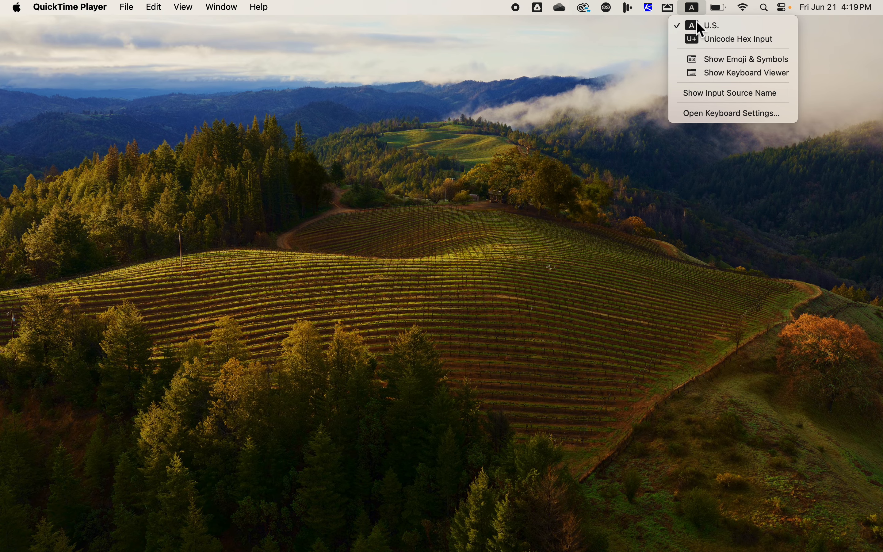
mouse_move(732, 59)
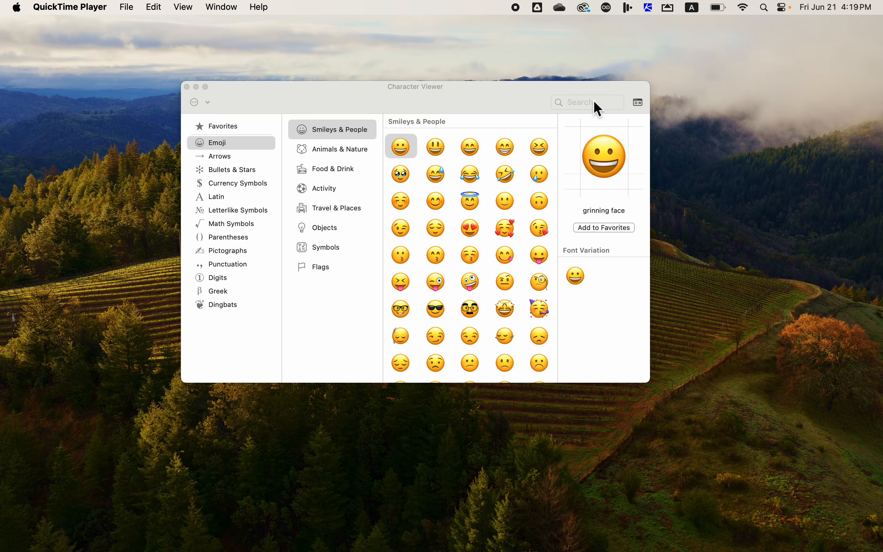
Search 'euro' and select the Euro Sign € from the Unicode Name results.
text(eu)
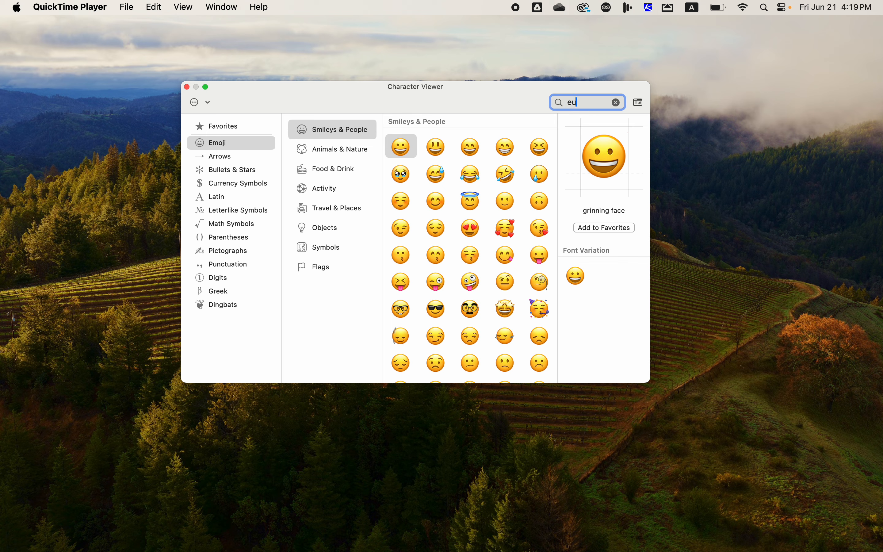
text(ro)
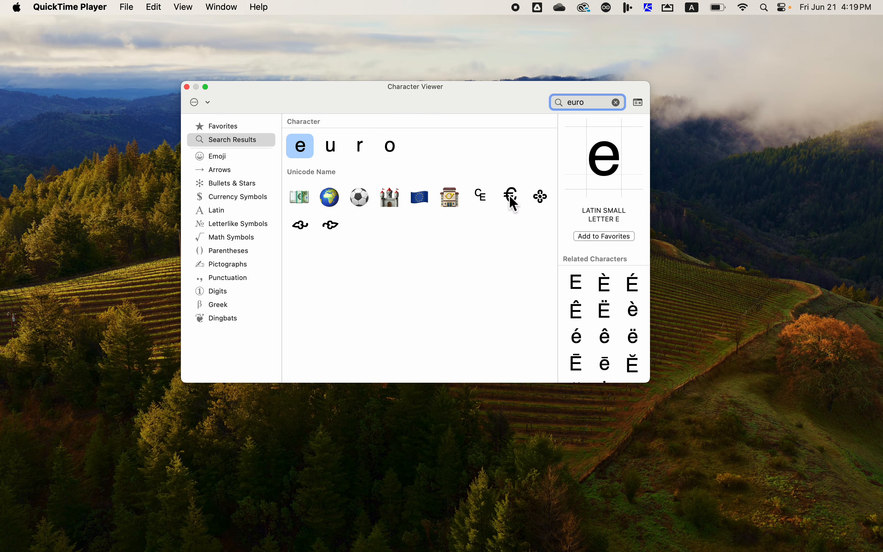
click(509, 197)
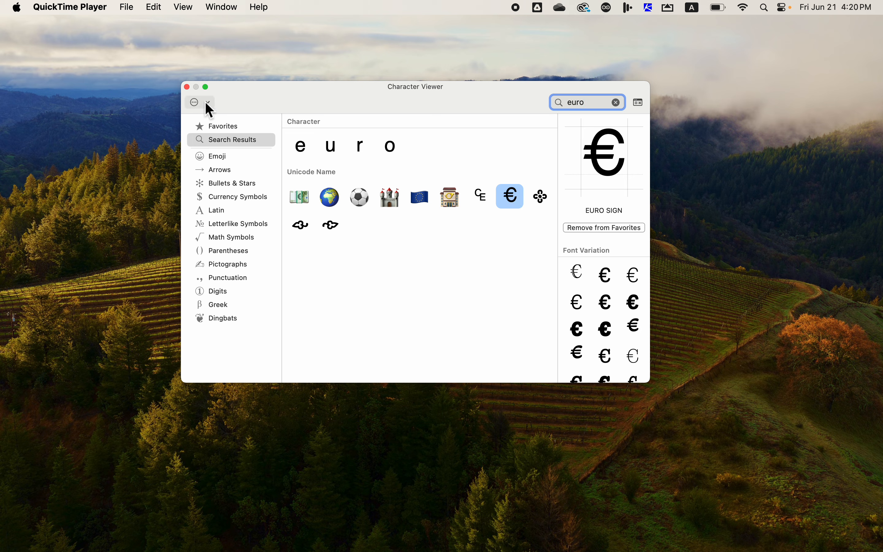
Enable the Unicode entry under Code Tables in Customize List so € shows U+20AC.
click(195, 102)
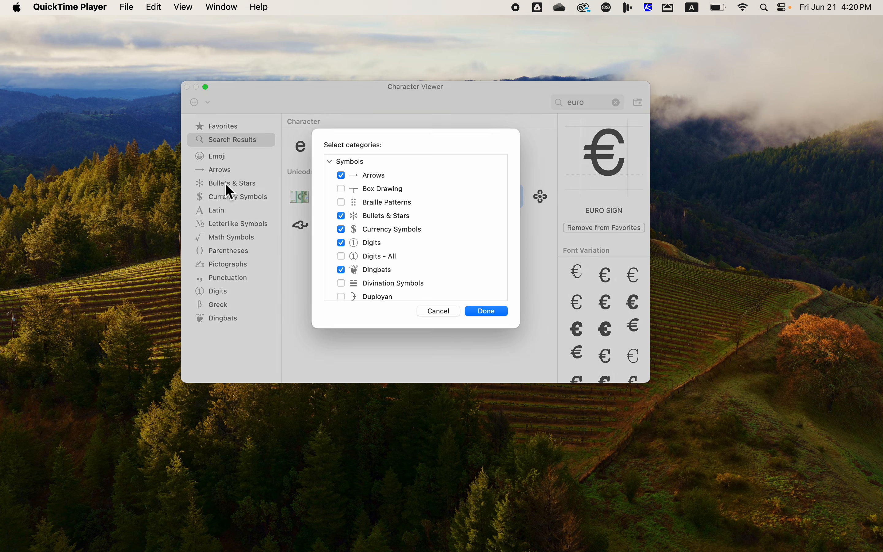
scroll(down, 3)
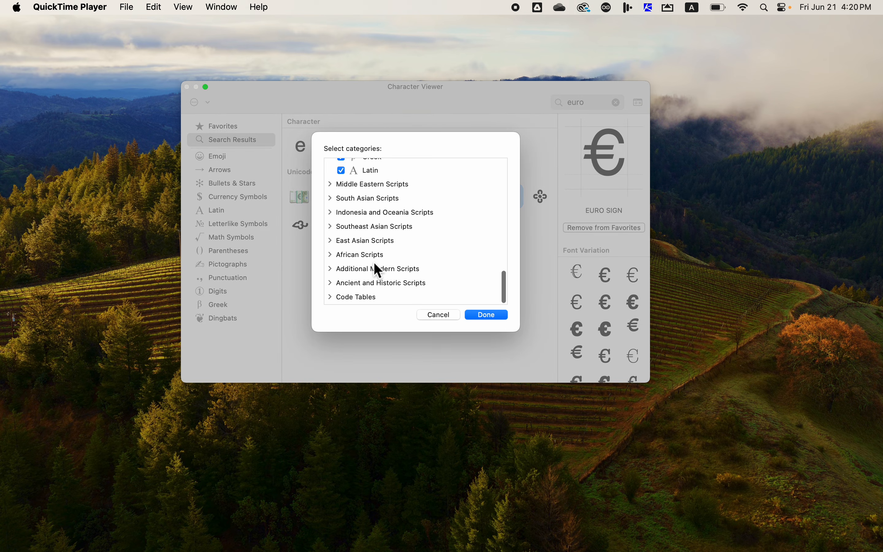
click(329, 297)
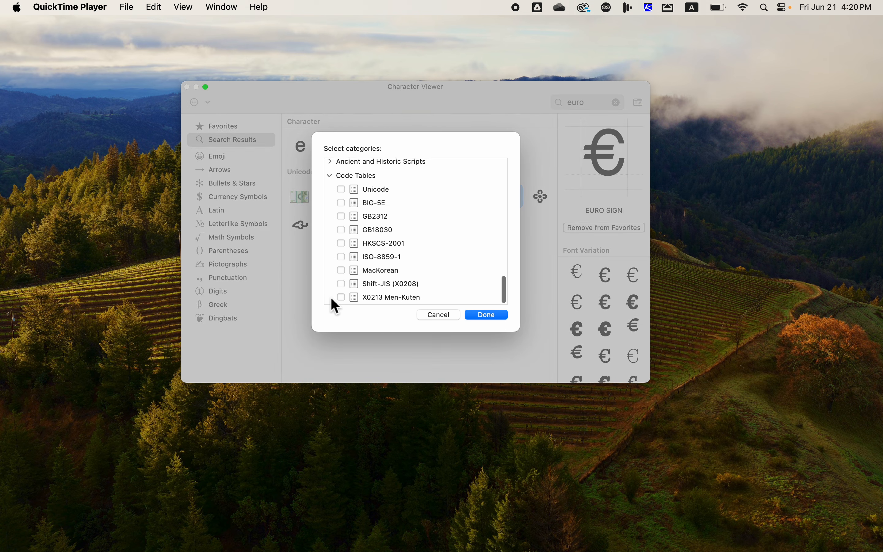
click(341, 189)
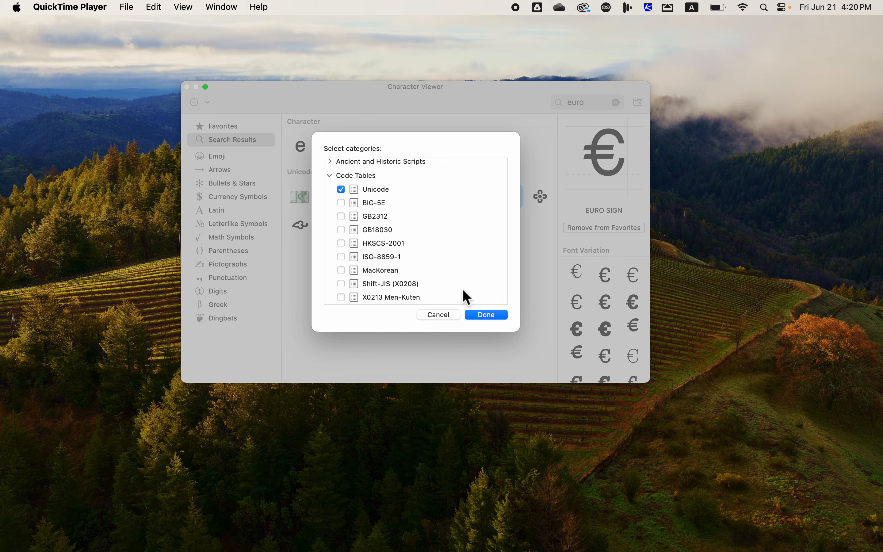
click(485, 314)
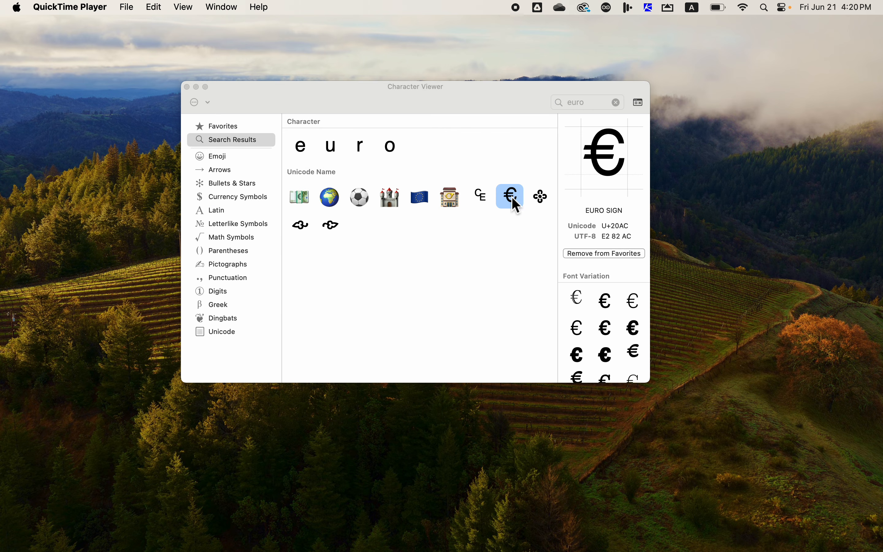
mouse_move(615, 234)
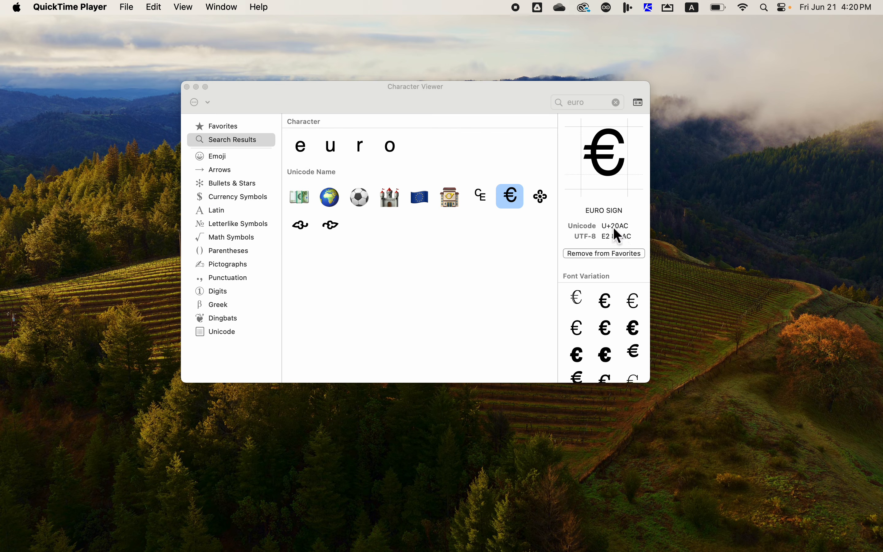